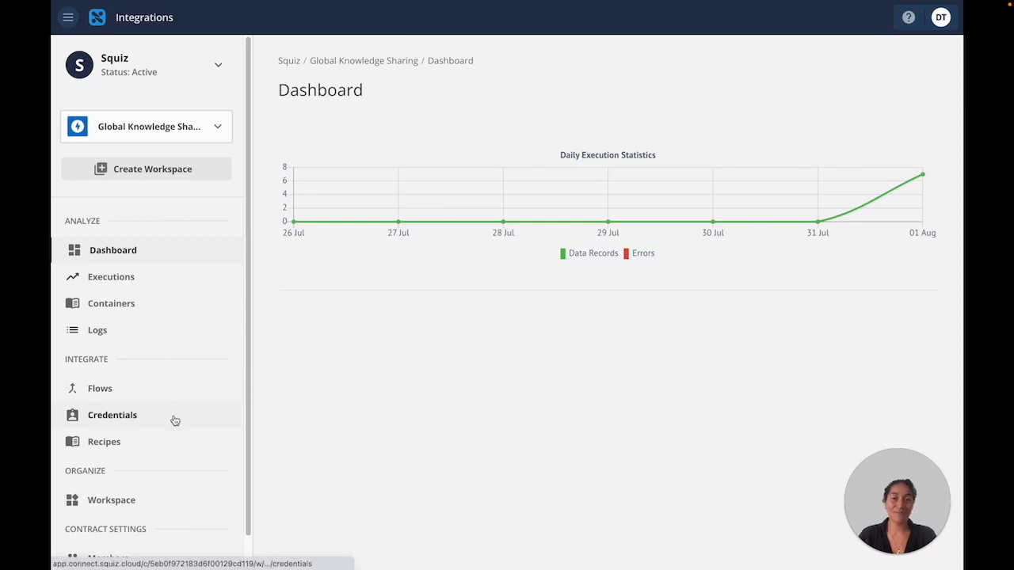
Open Credentials and scroll the connector catalogue down to the Salesforce v2 tile
{"action": "left_click", "coordinate": [112, 414]}
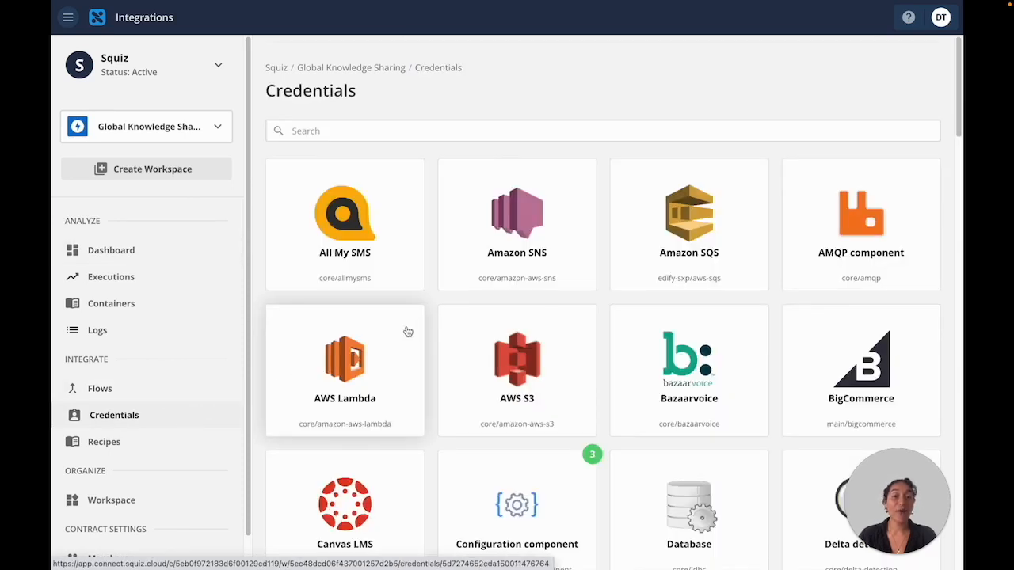
{"action": "scroll", "scroll_direction": "down", "scroll_amount": 3}
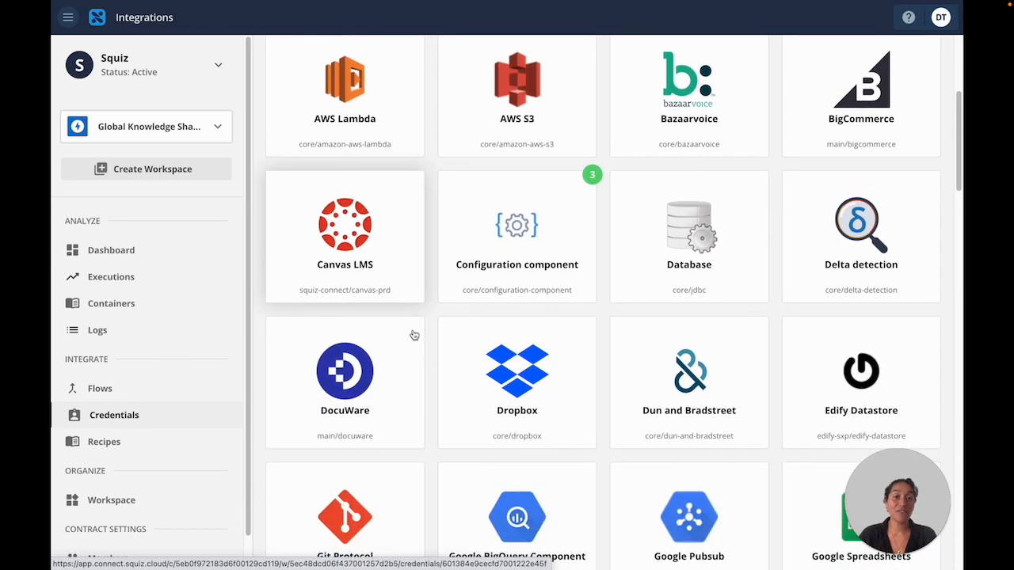
{"action": "scroll", "scroll_direction": "down", "scroll_amount": 3}
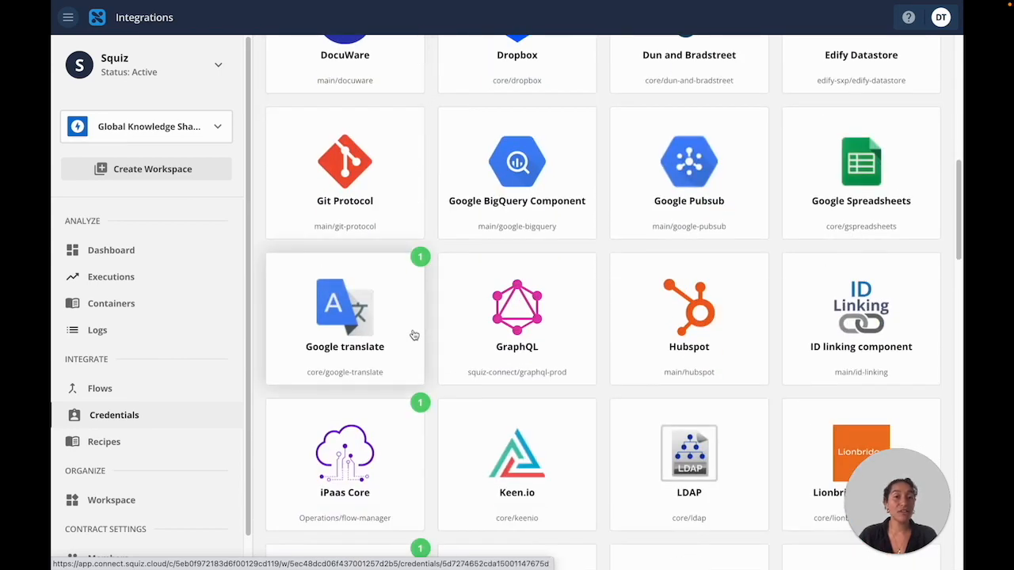
{"action": "scroll", "scroll_direction": "down", "scroll_amount": 3}
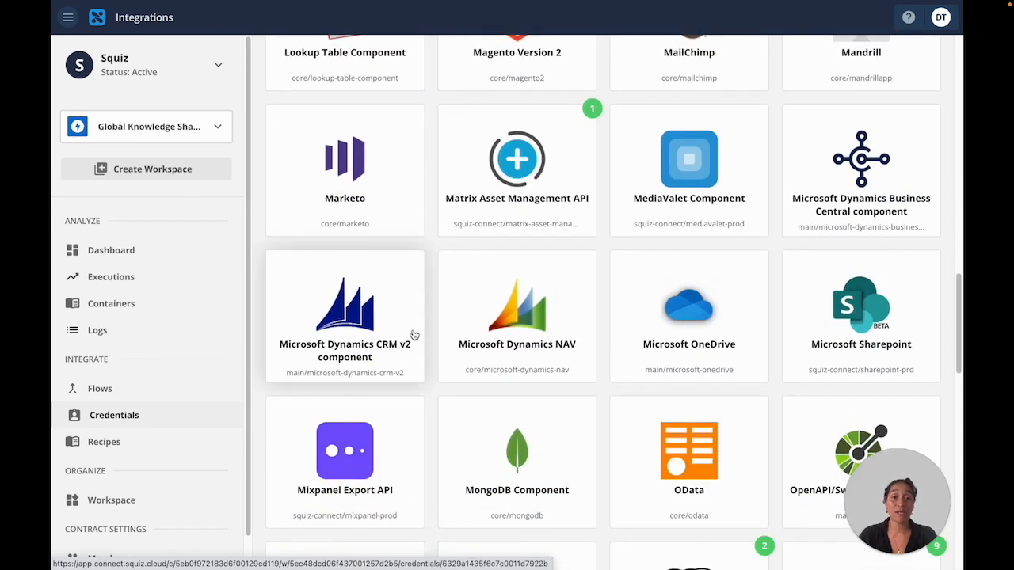
{"action": "scroll", "scroll_direction": "down", "scroll_amount": 3}
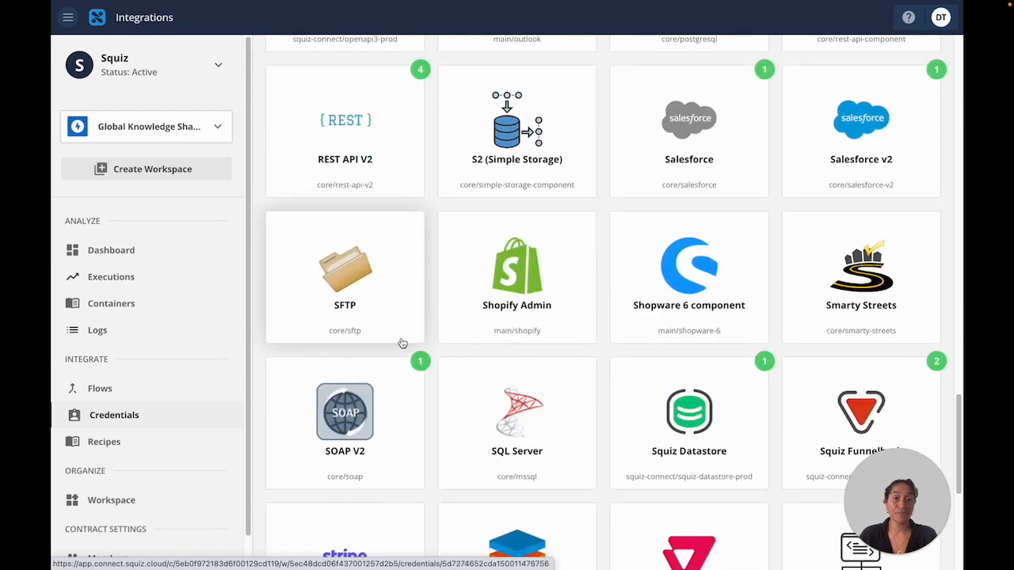
{"action": "mouse_move", "coordinate": [826, 173]}
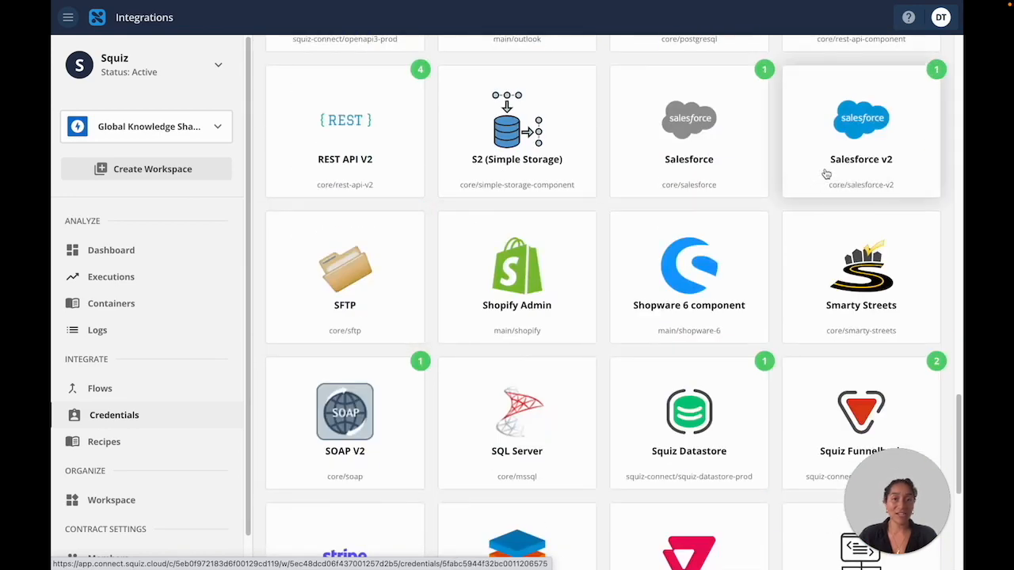
Create a Salesforce v2 credential named 'Website Users' and authenticate it through Salesforce login
{"action": "left_click", "coordinate": [861, 131]}
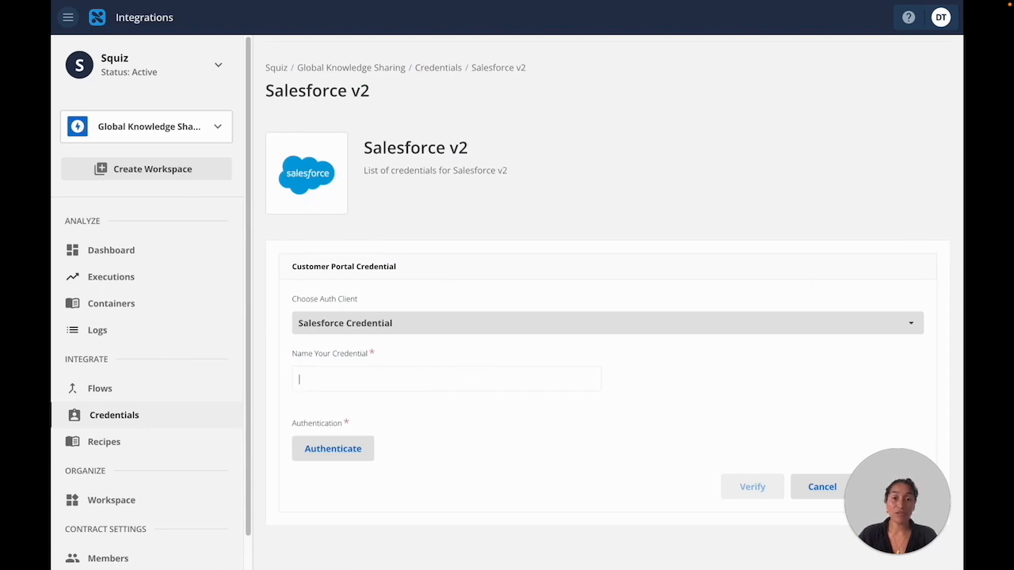
{"action": "type", "text": "Website Users"}
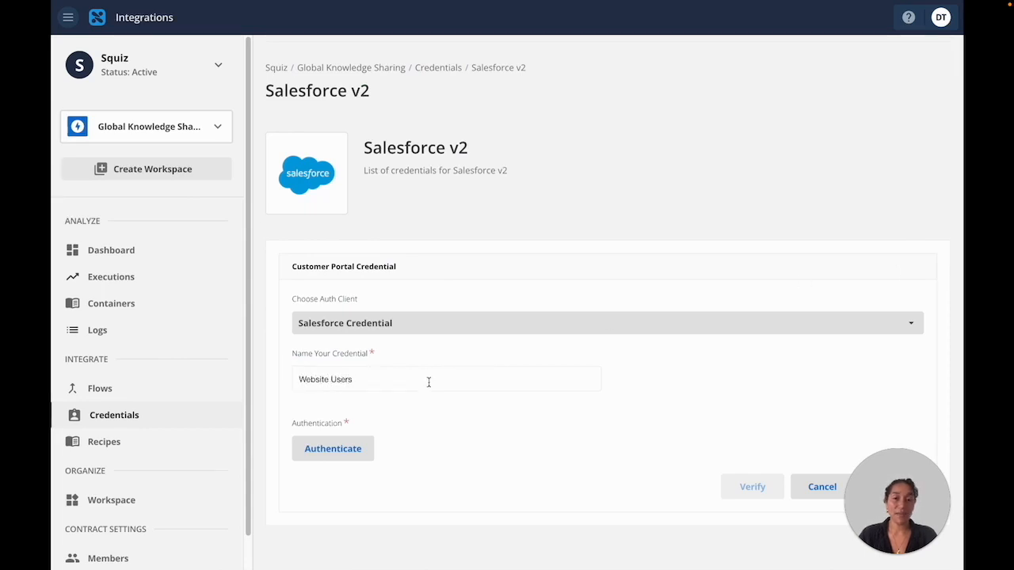
{"action": "left_click", "coordinate": [332, 448]}
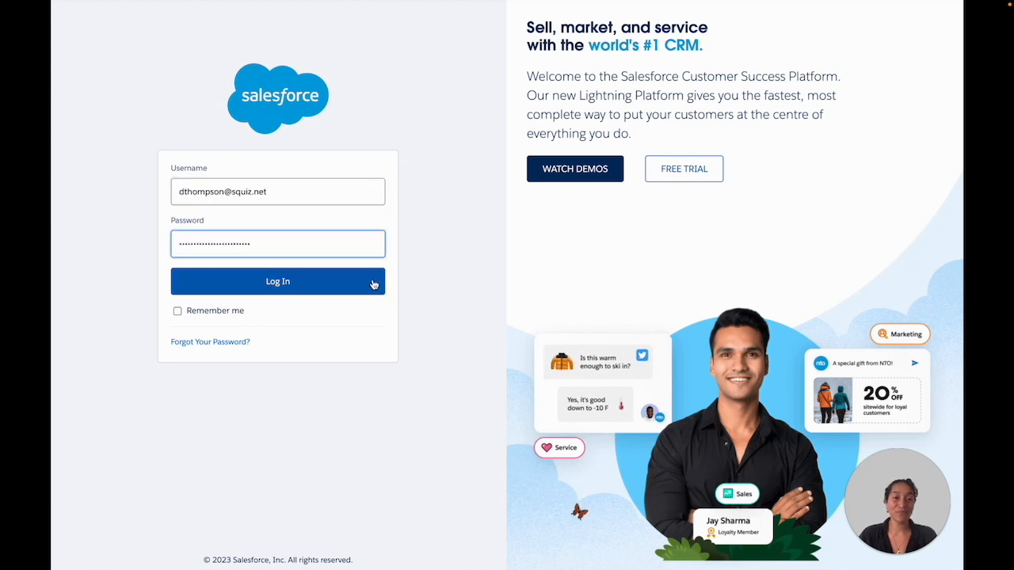
{"action": "left_click", "coordinate": [278, 281]}
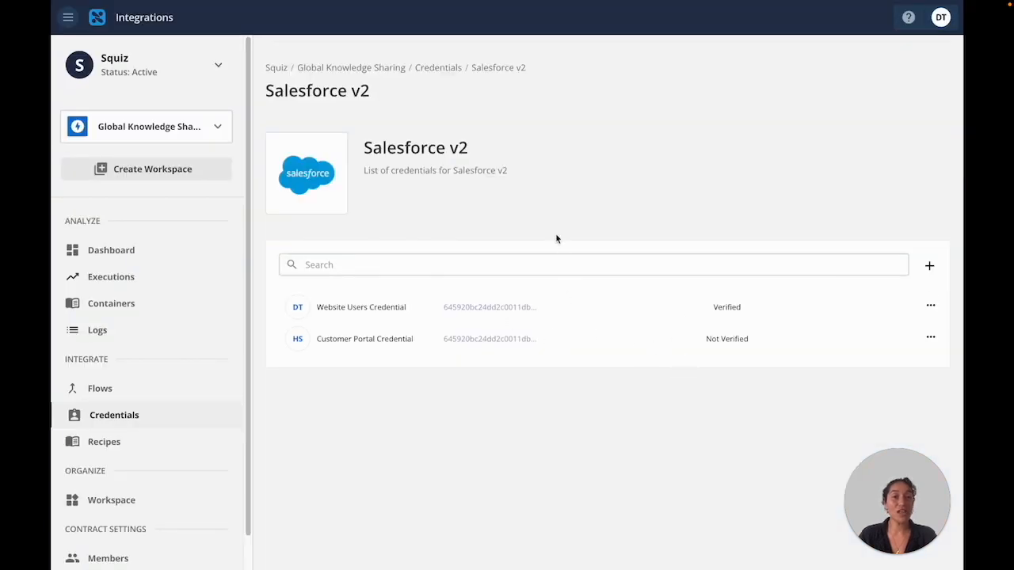
{"action": "mouse_move", "coordinate": [409, 313]}
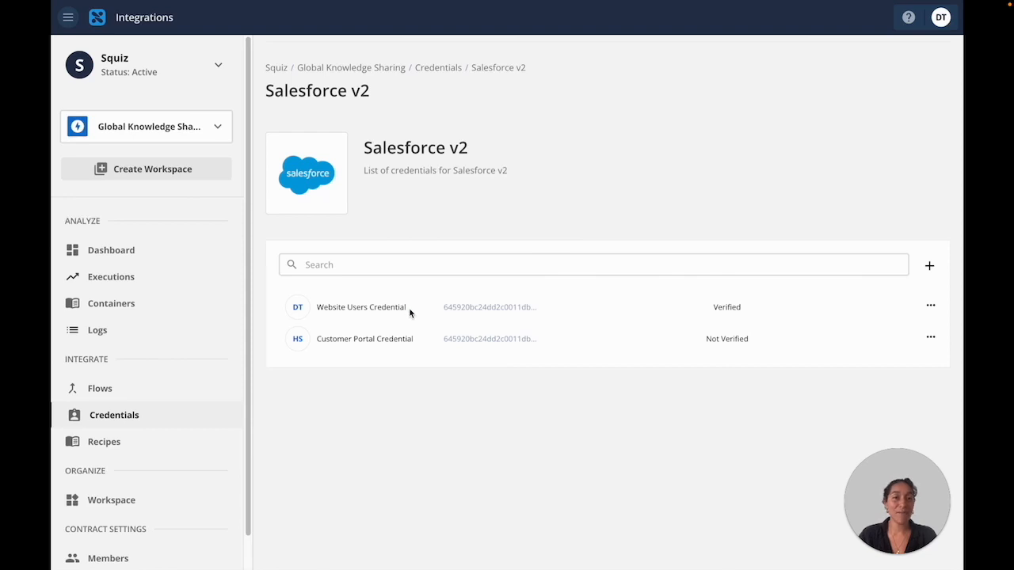
{"action": "mouse_move", "coordinate": [435, 324]}
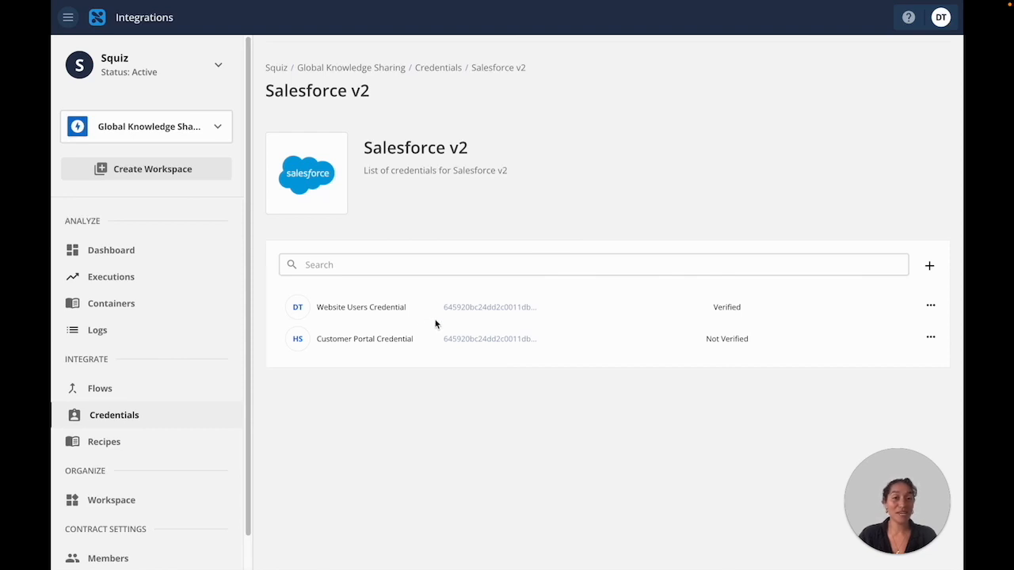
{"action": "left_click", "coordinate": [101, 388]}
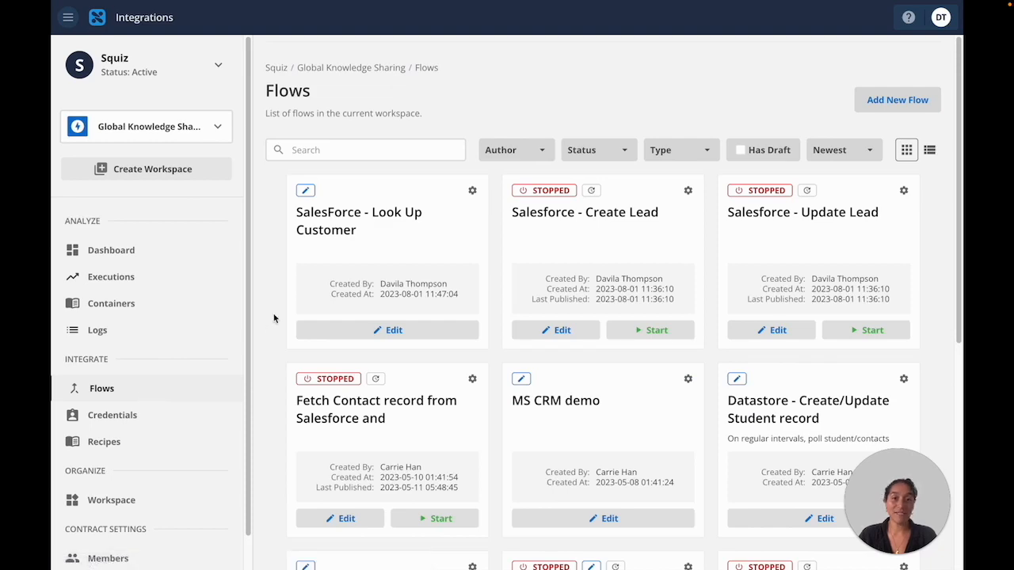
Browse the flow cards and open SalesForce - Look Up Customer for editing
{"action": "scroll", "scroll_direction": "down", "scroll_amount": 3}
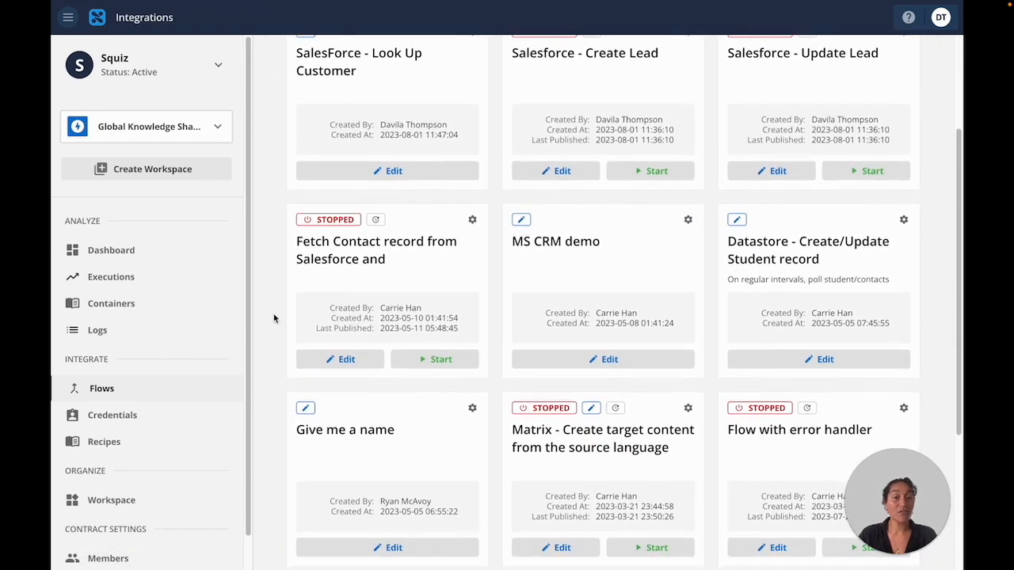
{"action": "scroll", "scroll_direction": "up", "scroll_amount": 3}
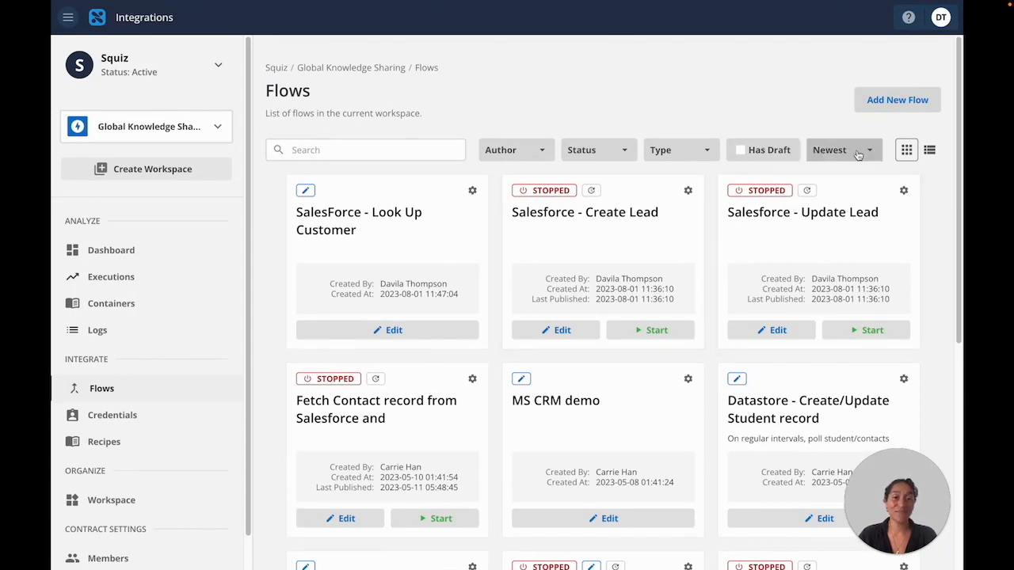
{"action": "left_click", "coordinate": [896, 99]}
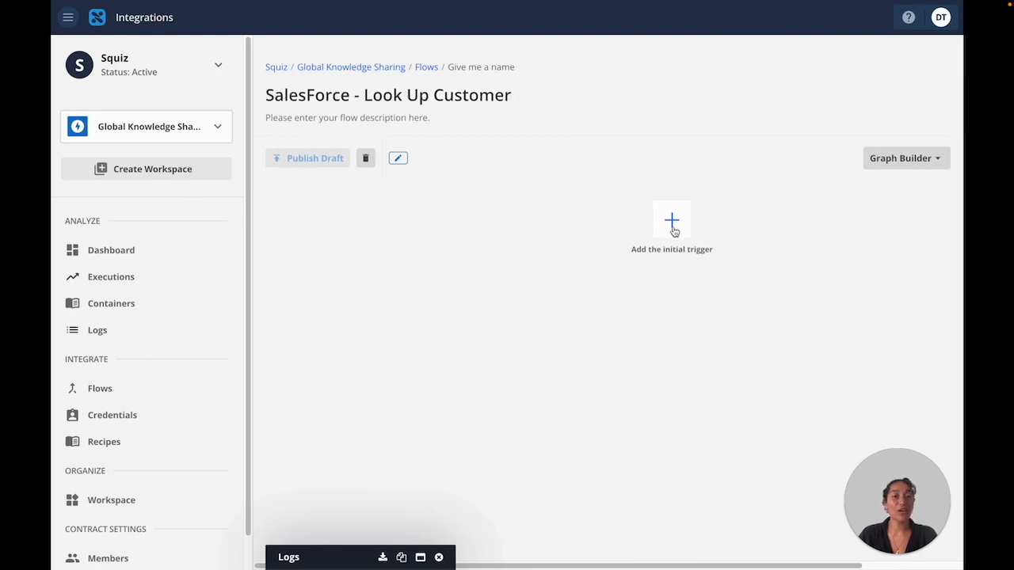
Add a Webhook trigger and a Salesforce v2 Lookup Objects step, then go to Recipes
{"action": "left_click", "coordinate": [671, 220]}
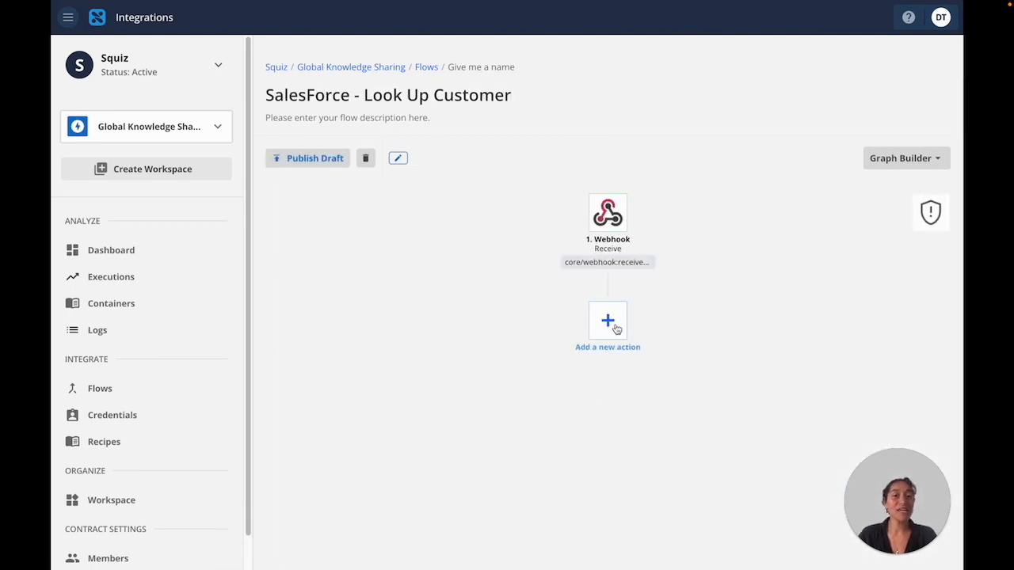
{"action": "left_click", "coordinate": [607, 321]}
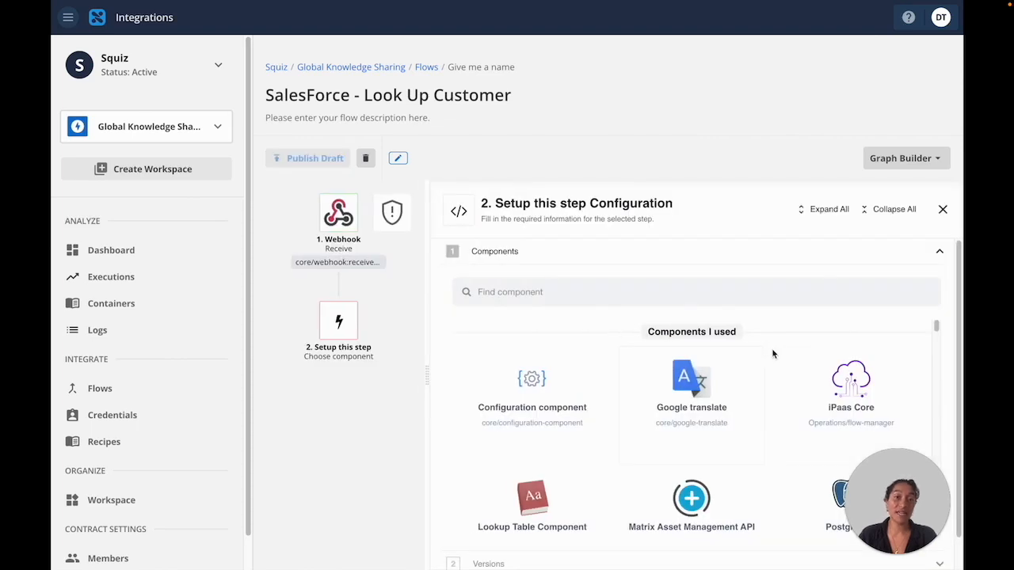
{"action": "scroll", "scroll_direction": "down", "scroll_amount": 3}
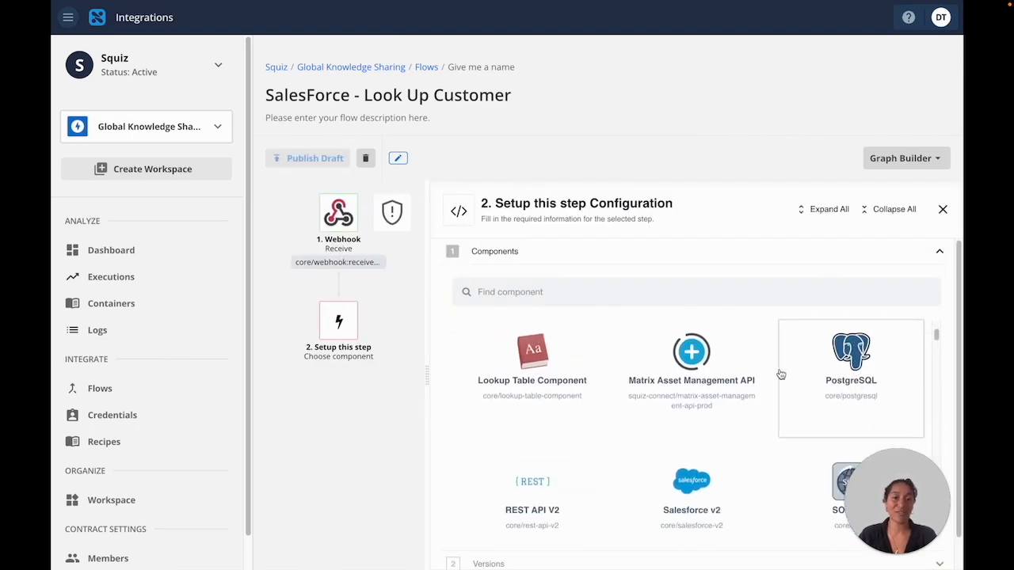
{"action": "scroll", "scroll_direction": "down", "scroll_amount": 3}
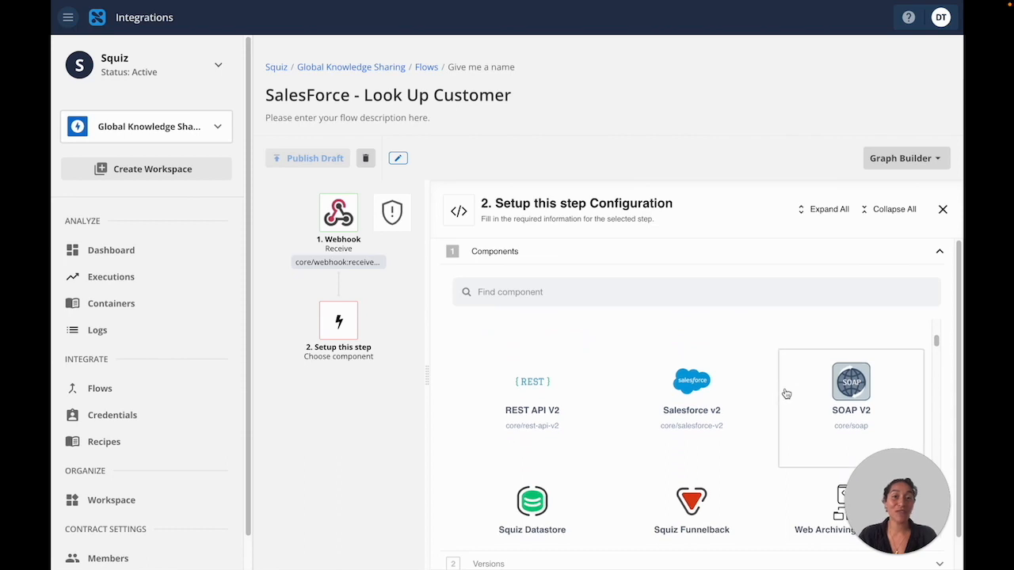
{"action": "left_click", "coordinate": [690, 388]}
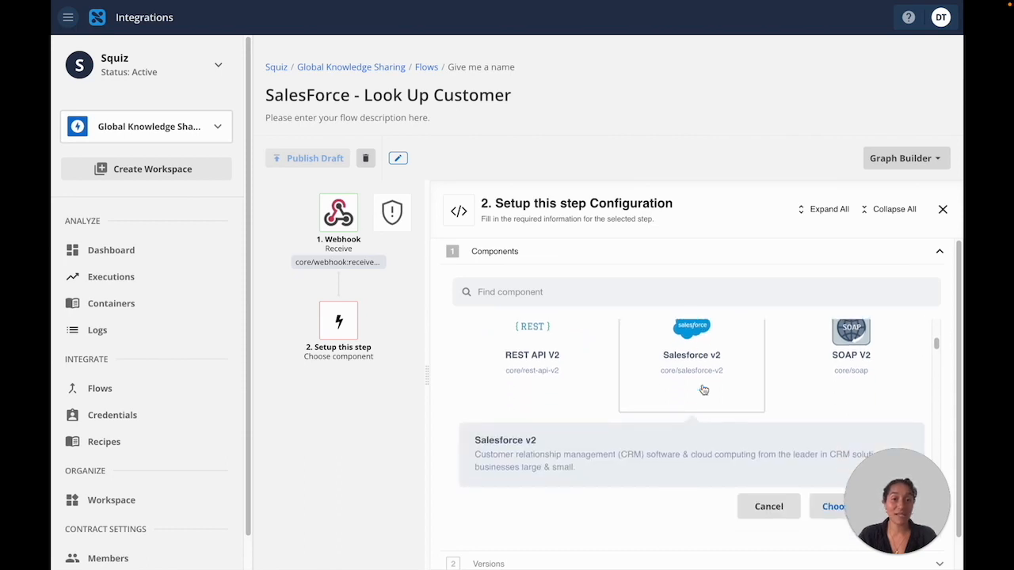
{"action": "left_click", "coordinate": [836, 506]}
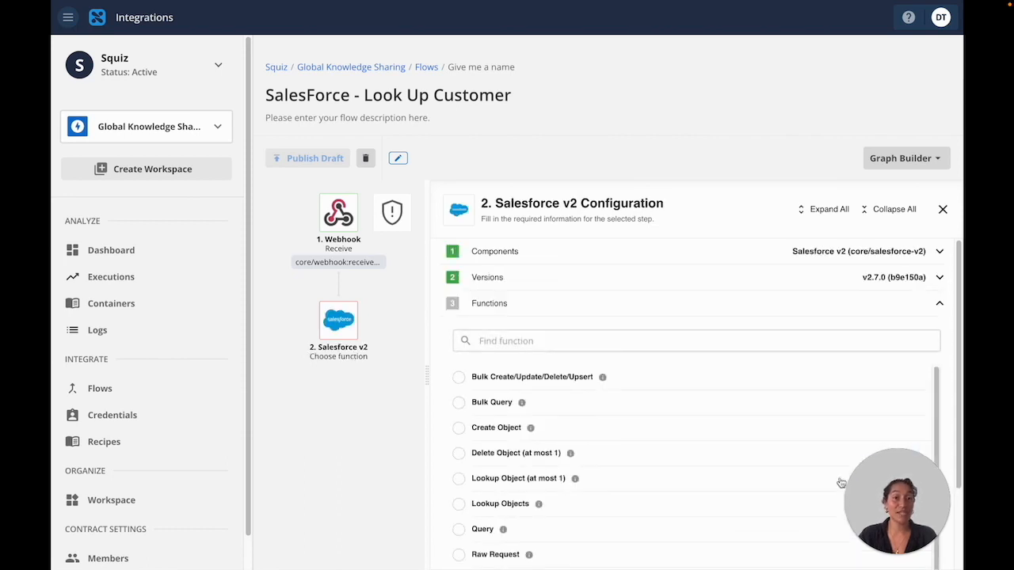
{"action": "left_click", "coordinate": [942, 209]}
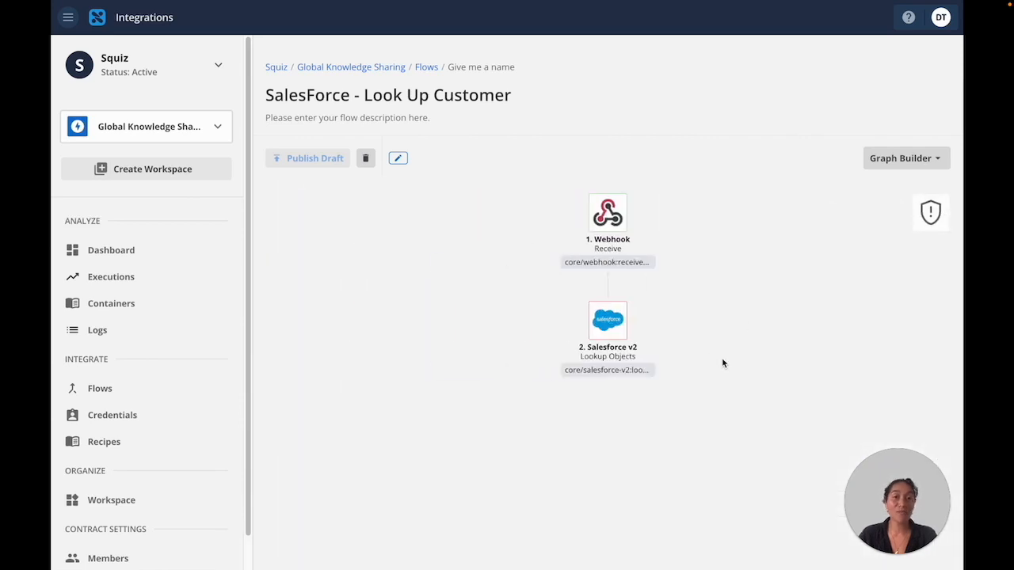
{"action": "left_click", "coordinate": [105, 441]}
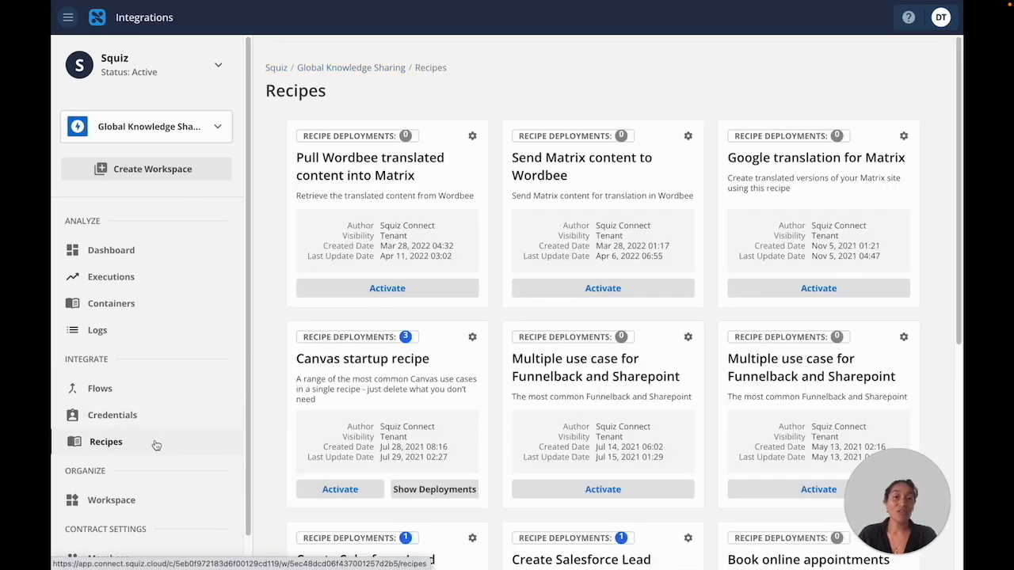
Scroll the Recipes grid and open the Create Salesforce Lead (multistep) recipe
{"action": "scroll", "scroll_direction": "down", "scroll_amount": 3}
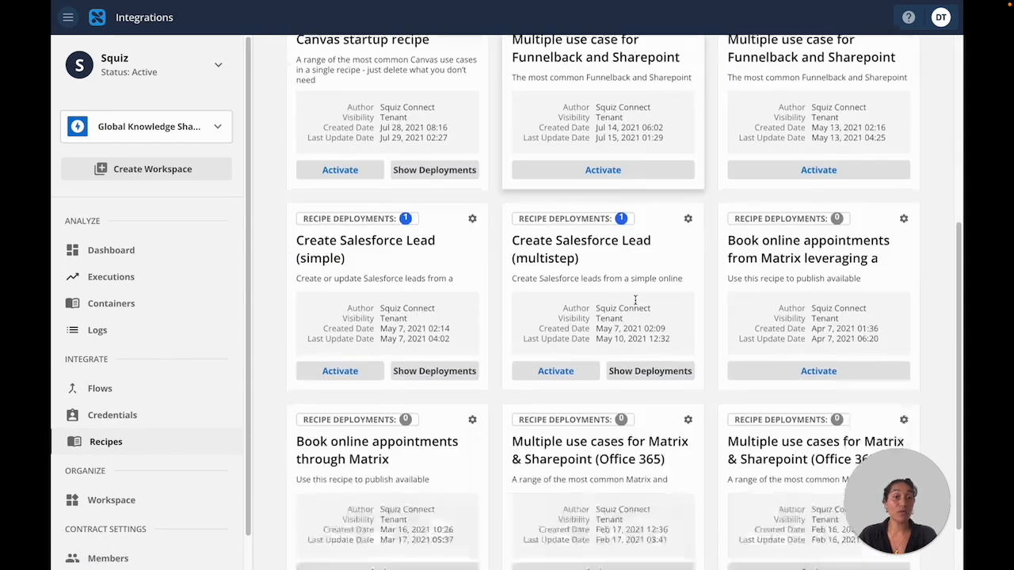
{"action": "mouse_move", "coordinate": [534, 272]}
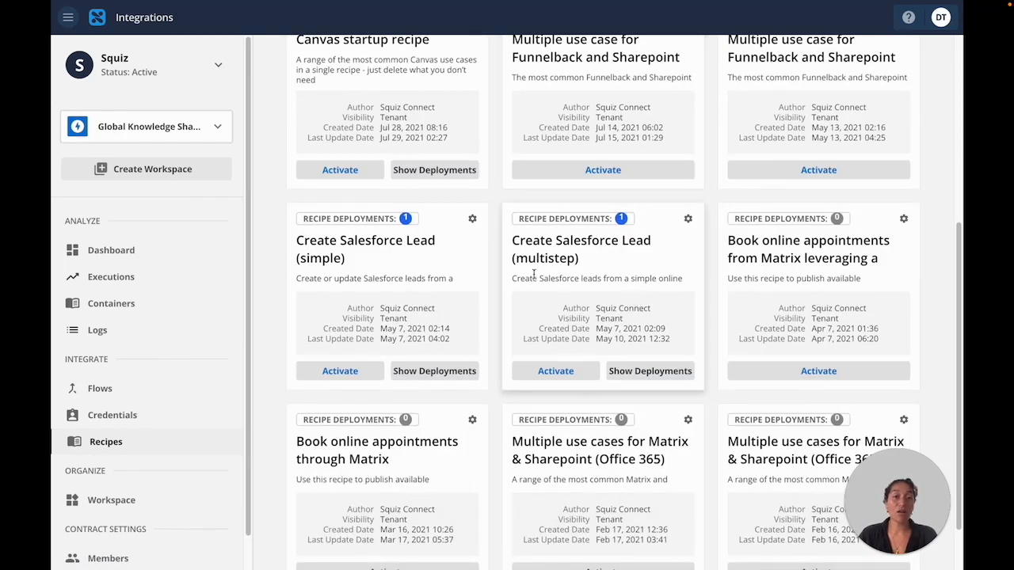
{"action": "mouse_move", "coordinate": [580, 240]}
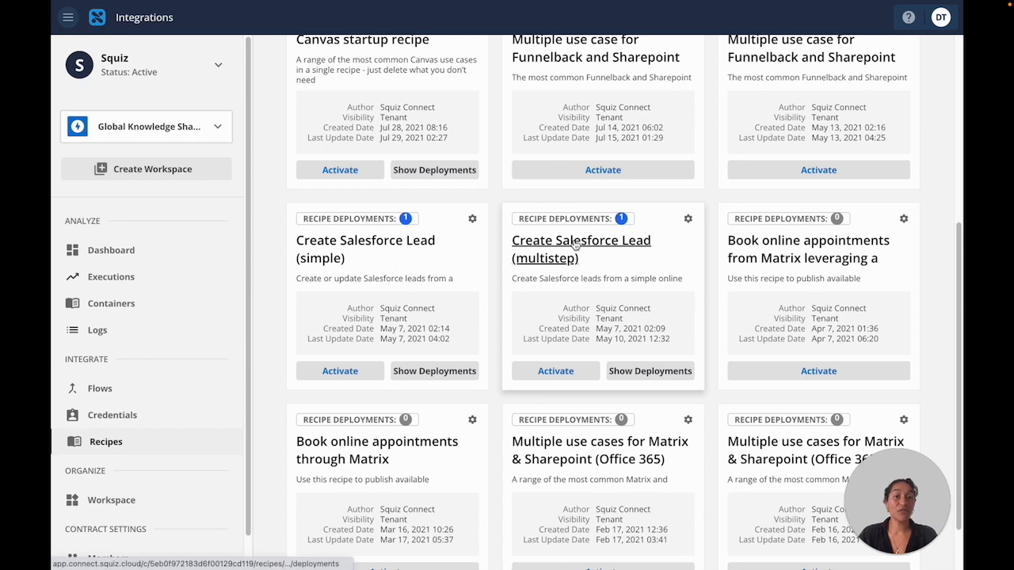
{"action": "left_click", "coordinate": [580, 240]}
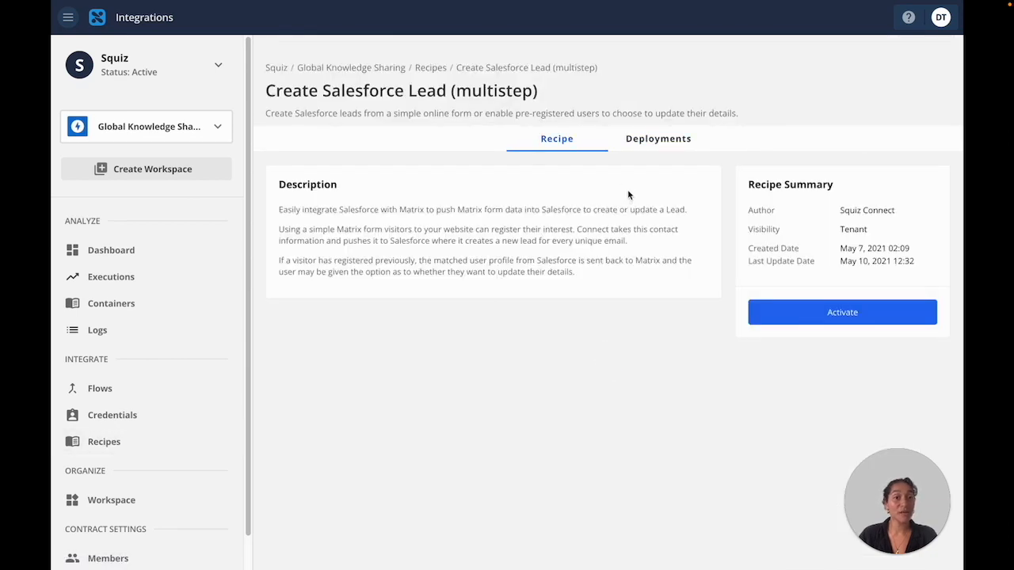
{"action": "mouse_move", "coordinate": [811, 319]}
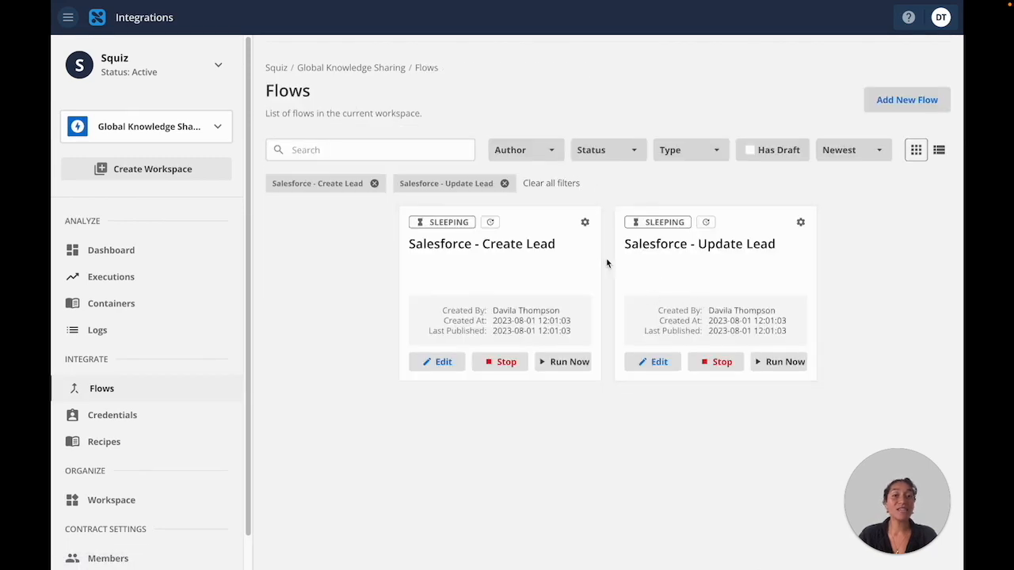
{"action": "mouse_move", "coordinate": [617, 287]}
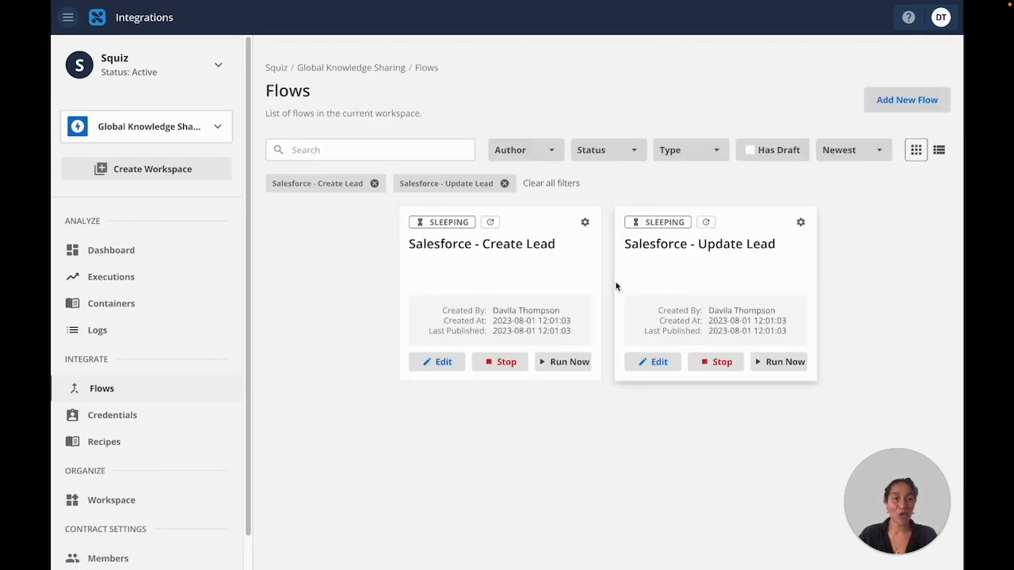
Review the Salesforce - Create Lead flow graph, then go to Executions via Workspace
{"action": "left_click", "coordinate": [480, 243]}
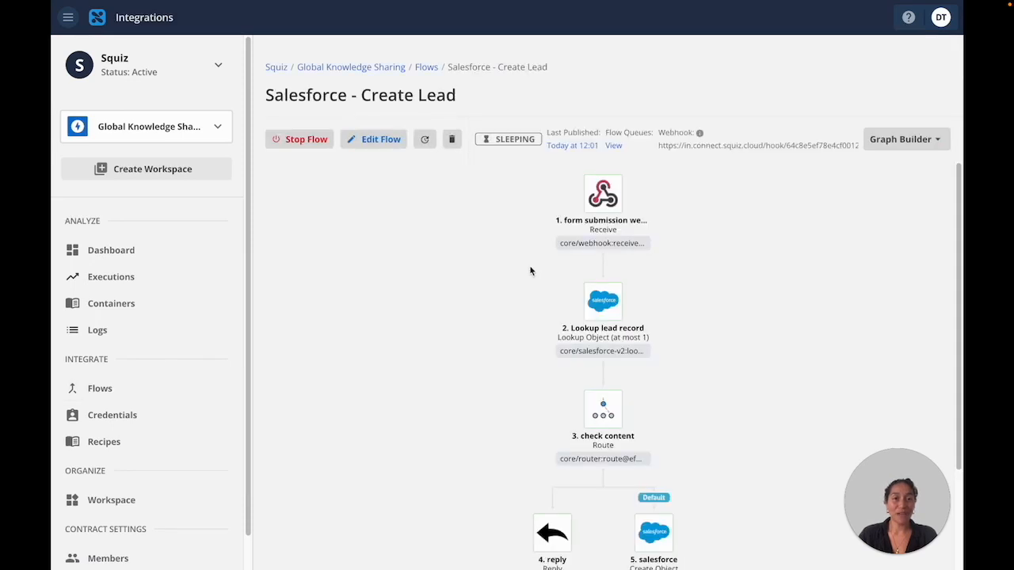
{"action": "mouse_move", "coordinate": [505, 281]}
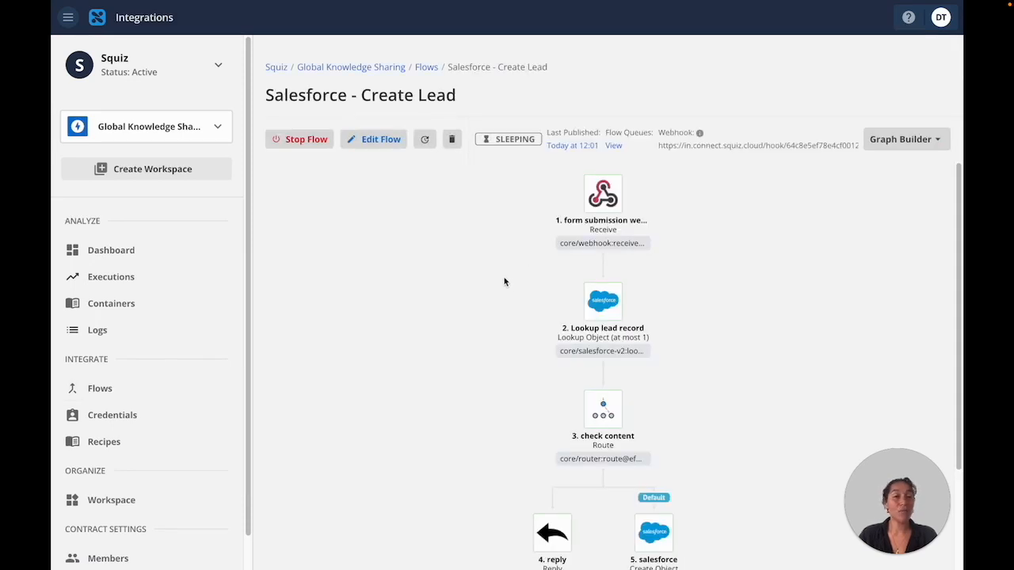
{"action": "mouse_move", "coordinate": [603, 197]}
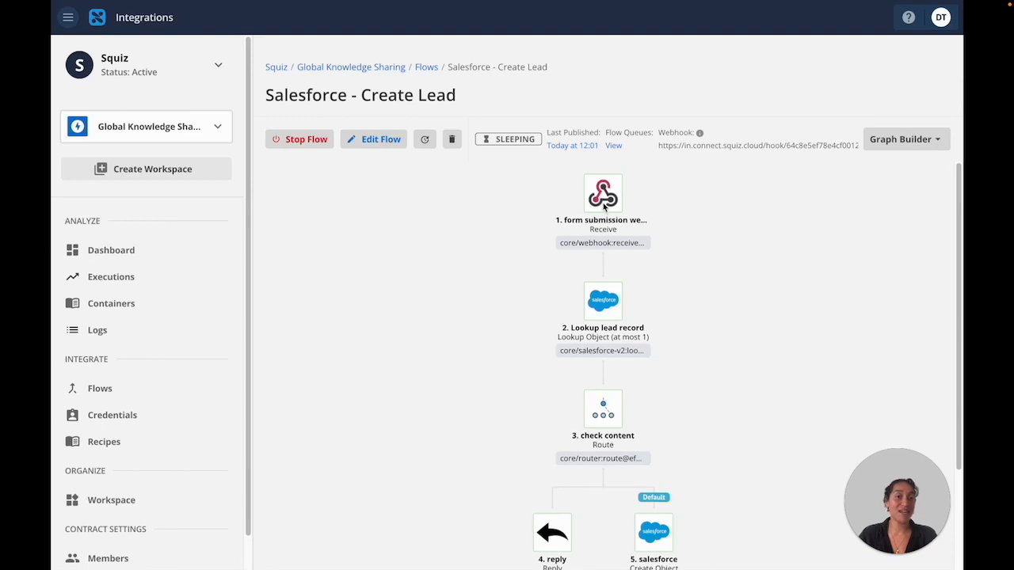
{"action": "scroll", "scroll_direction": "down", "scroll_amount": 3}
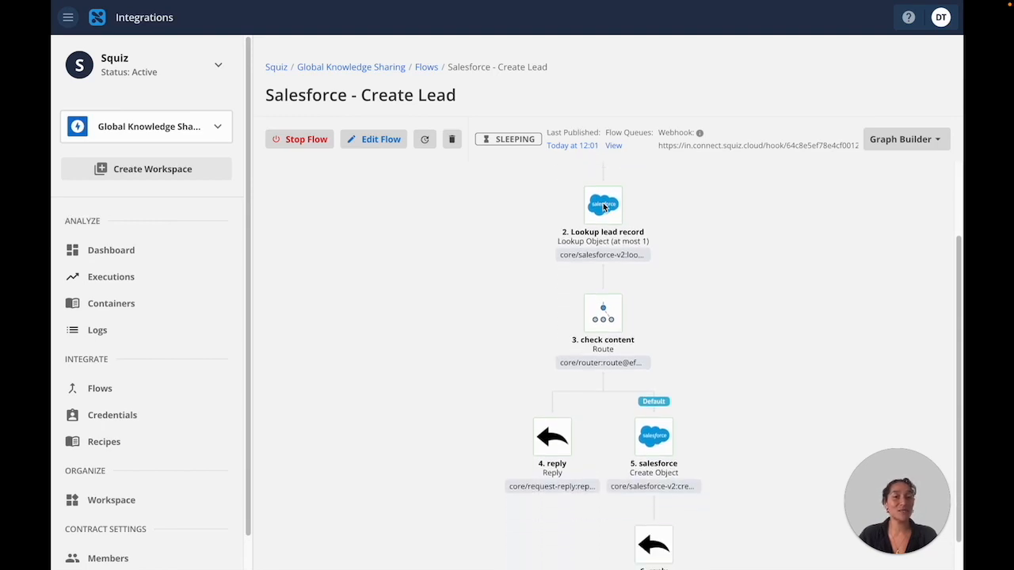
{"action": "scroll", "scroll_direction": "down", "scroll_amount": 3}
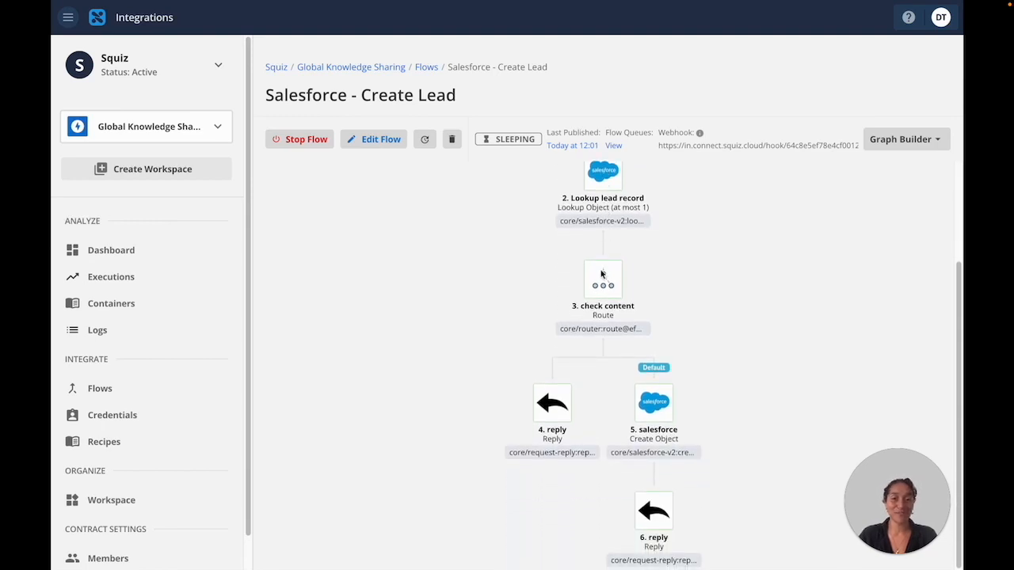
{"action": "left_click", "coordinate": [110, 499]}
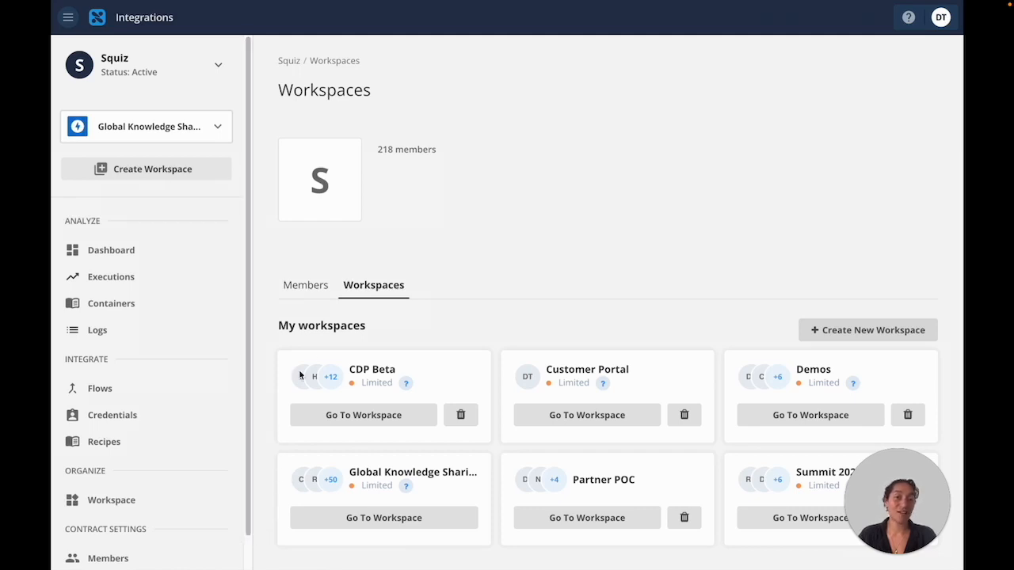
{"action": "mouse_move", "coordinate": [208, 276]}
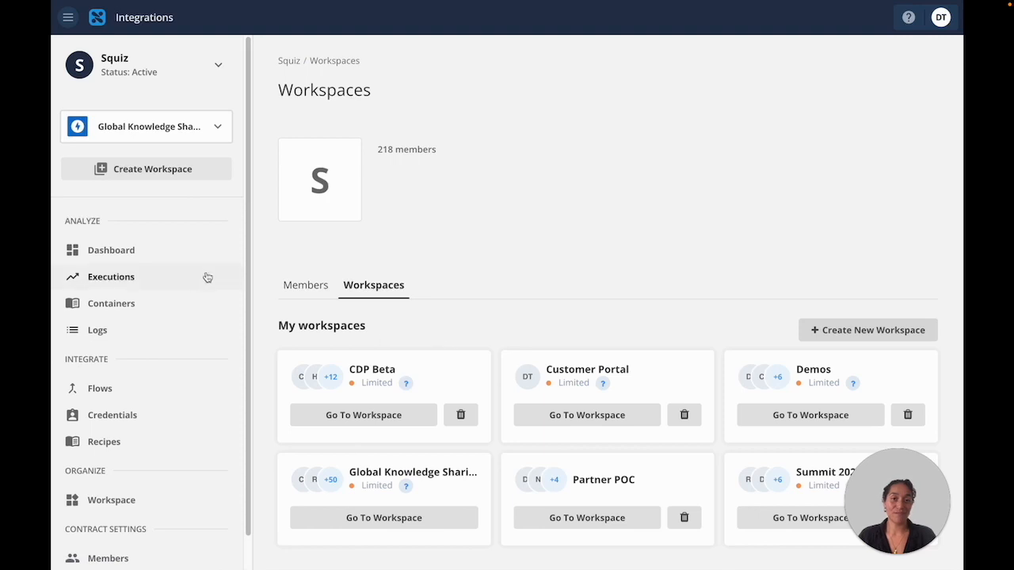
{"action": "left_click", "coordinate": [112, 277]}
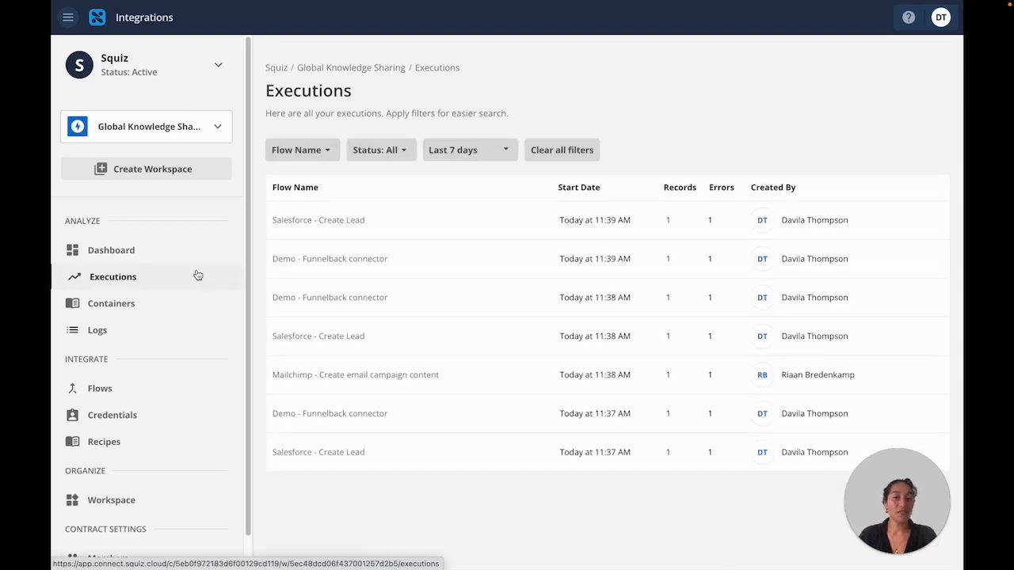
{"action": "mouse_move", "coordinate": [431, 224]}
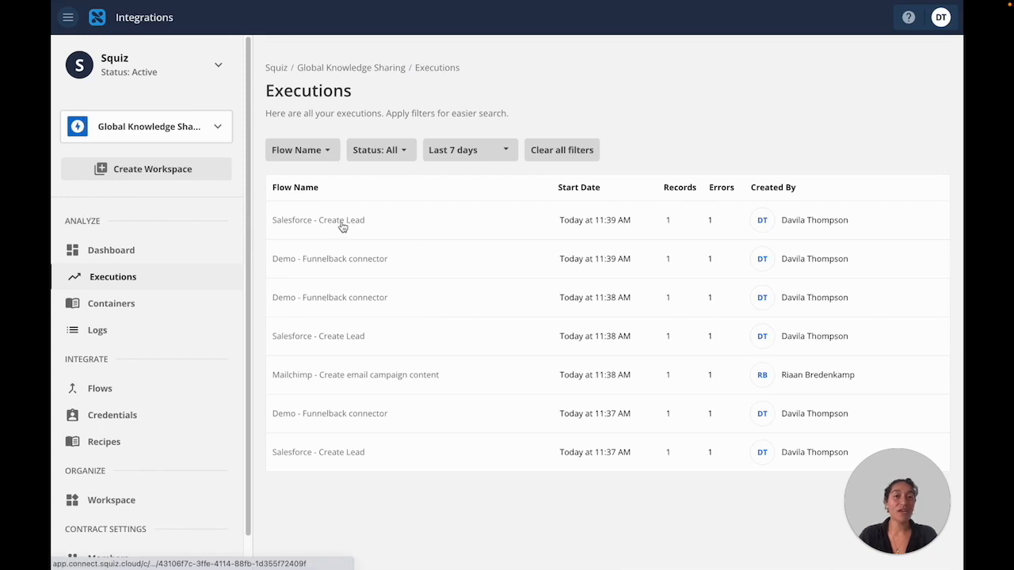
Open the top 11:39 Salesforce - Create Lead execution row
{"action": "left_click", "coordinate": [318, 220]}
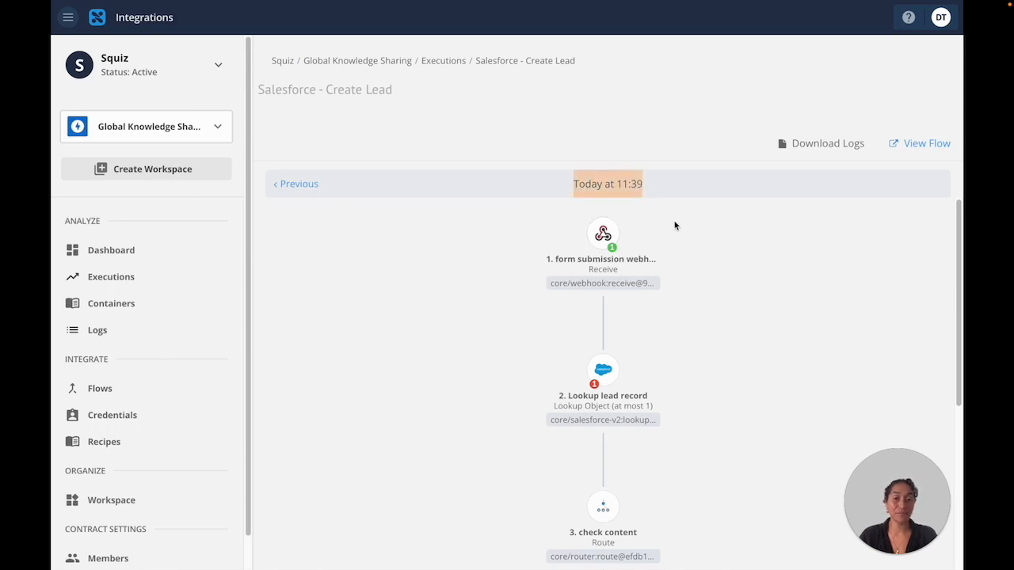
Inspect the Lookup lead record error and its request JSON, then return to Executions
{"action": "left_click", "coordinate": [603, 370]}
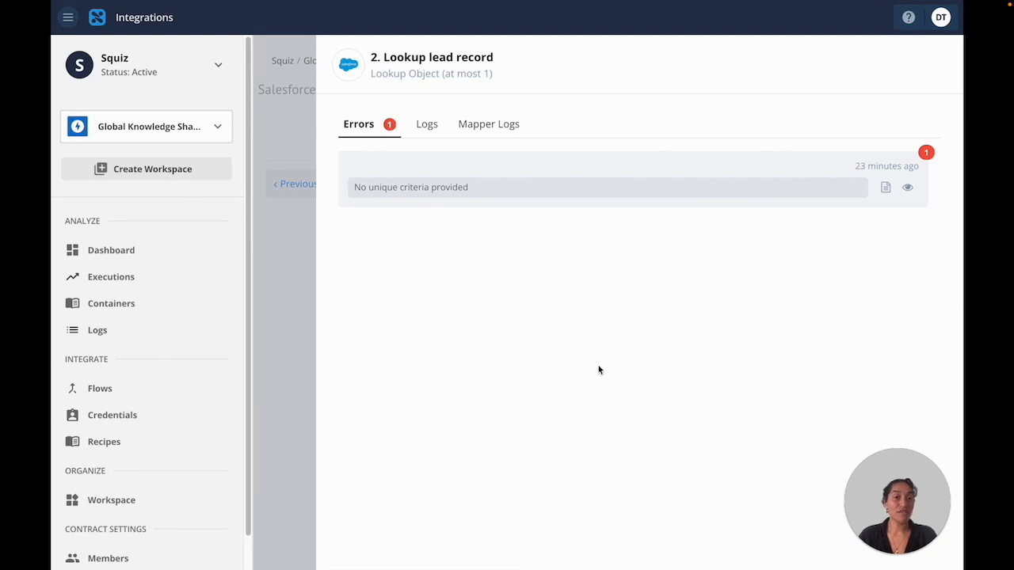
{"action": "left_click", "coordinate": [885, 187]}
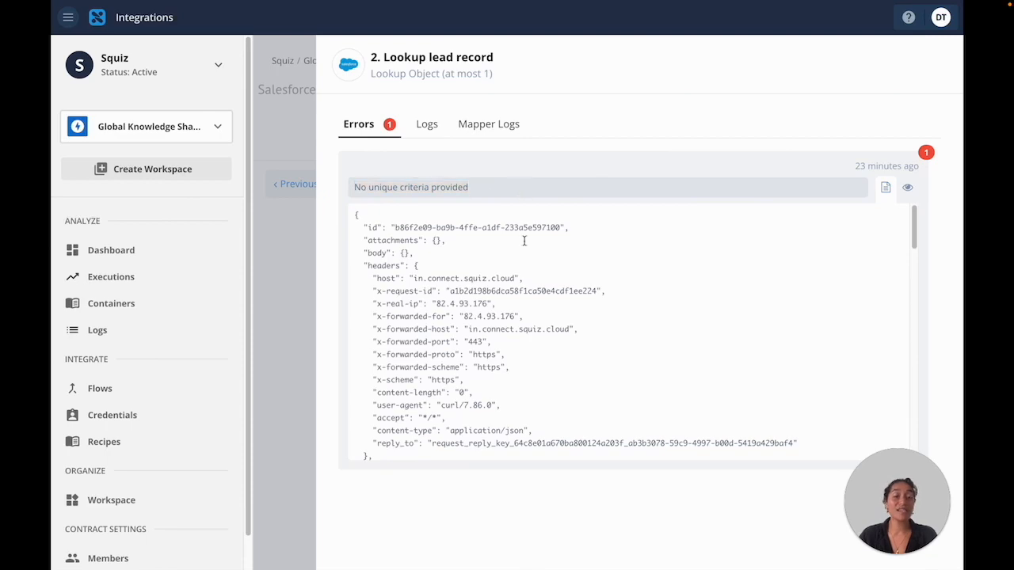
{"action": "scroll", "scroll_direction": "down", "scroll_amount": 3}
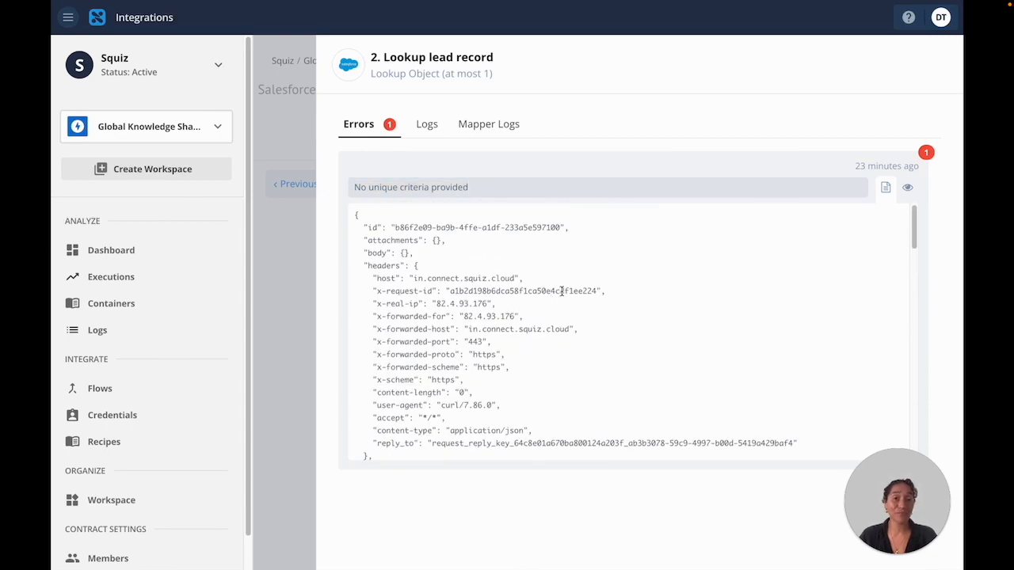
{"action": "left_click", "coordinate": [110, 277]}
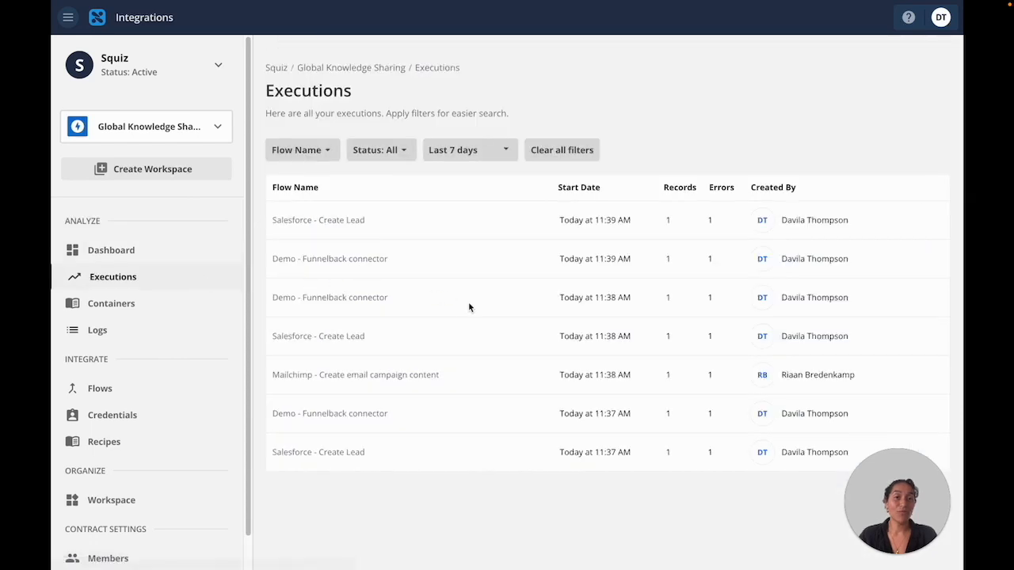
{"action": "mouse_move", "coordinate": [492, 232]}
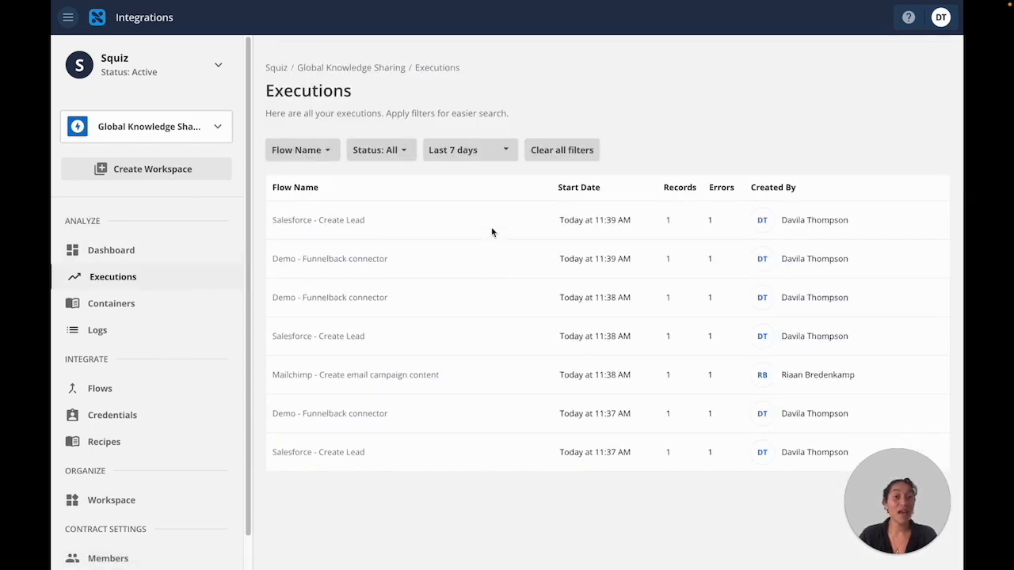